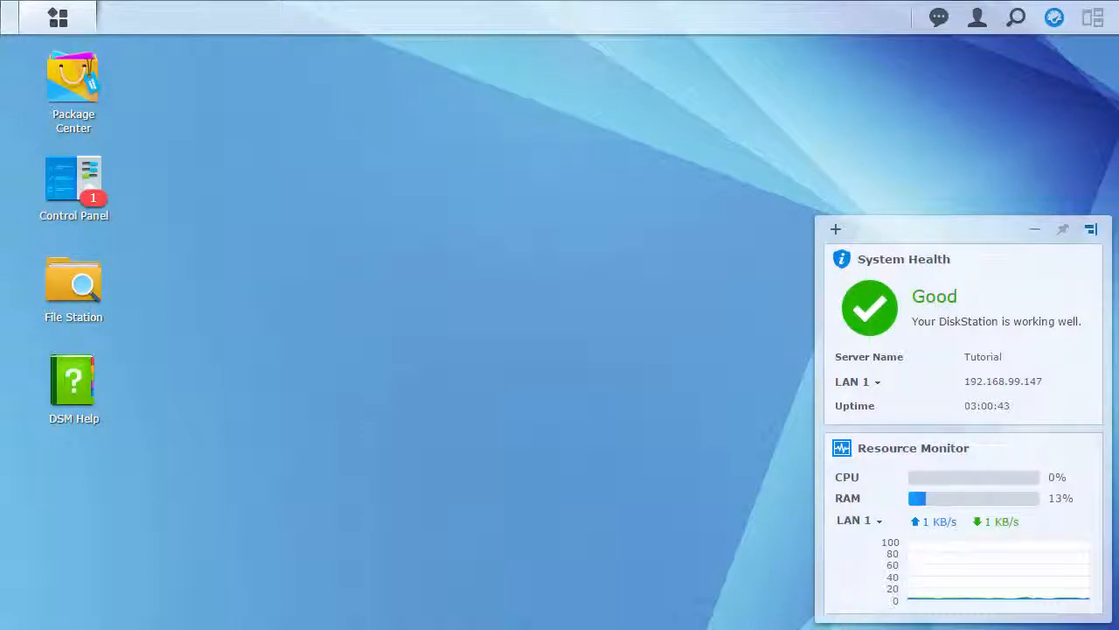
Bring up the Main Menu listing all applications to launch Text Editor.
{"action": "left_click", "coordinate": [57, 18]}
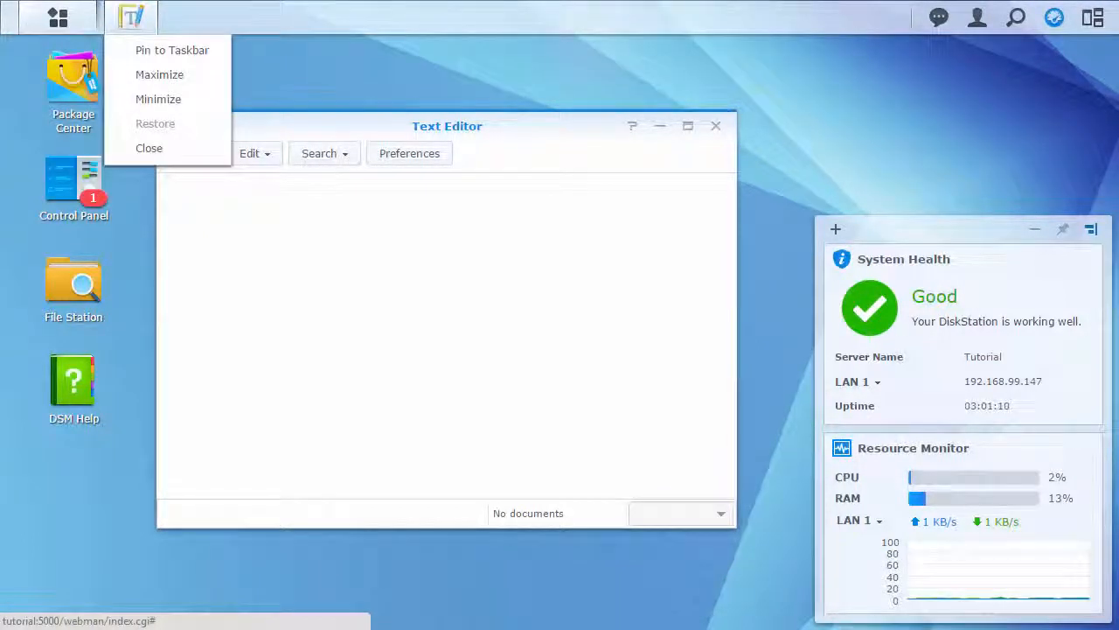
Pin Text Editor to the taskbar and close its window.
{"action": "left_click", "coordinate": [209, 51]}
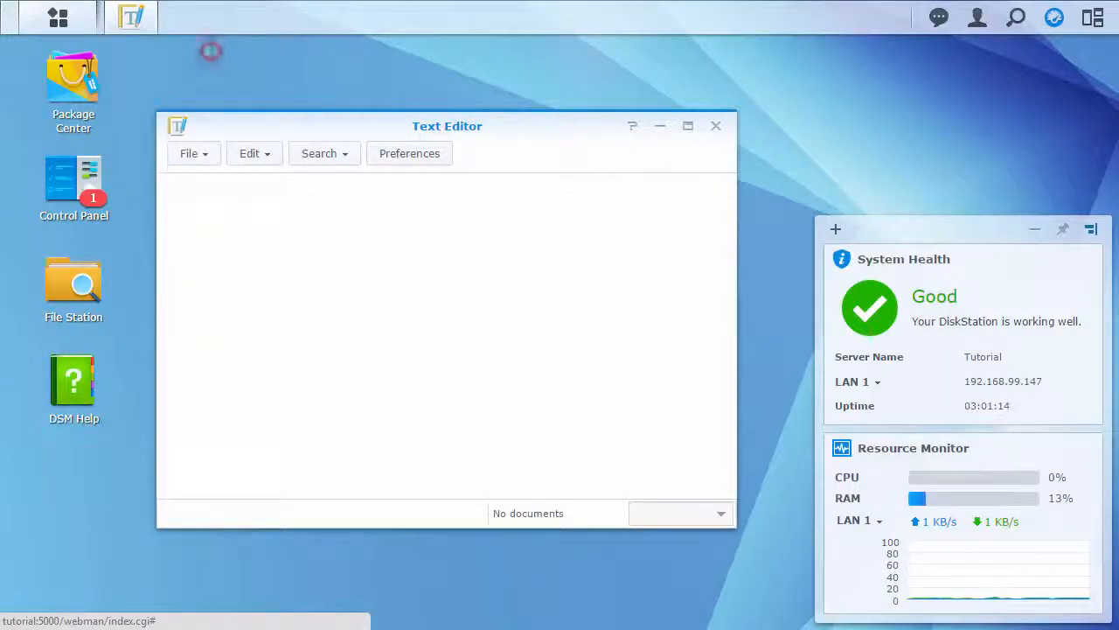
{"action": "left_click", "coordinate": [715, 125]}
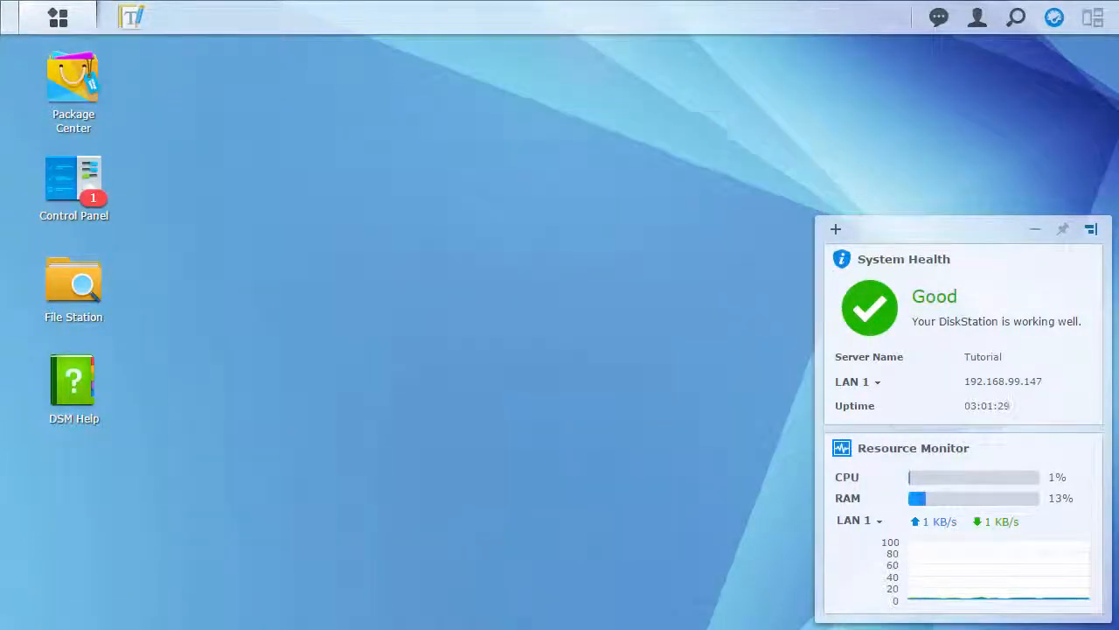
Add an Audio Station desktop shortcut from the Main Menu and launch File Station.
{"action": "left_click", "coordinate": [57, 18]}
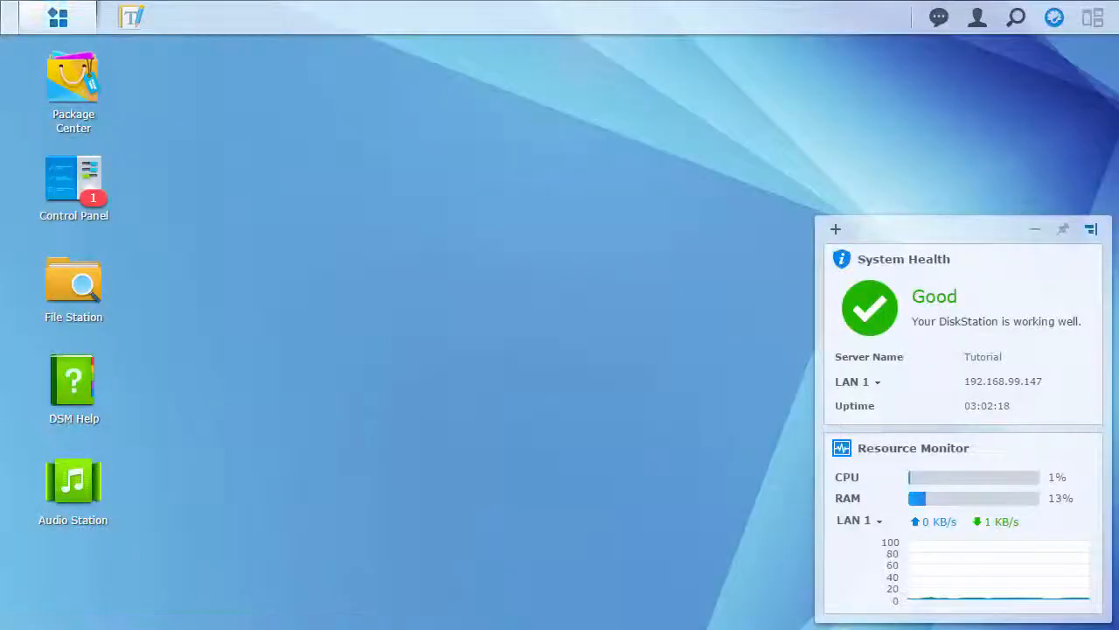
{"action": "left_click", "coordinate": [58, 17]}
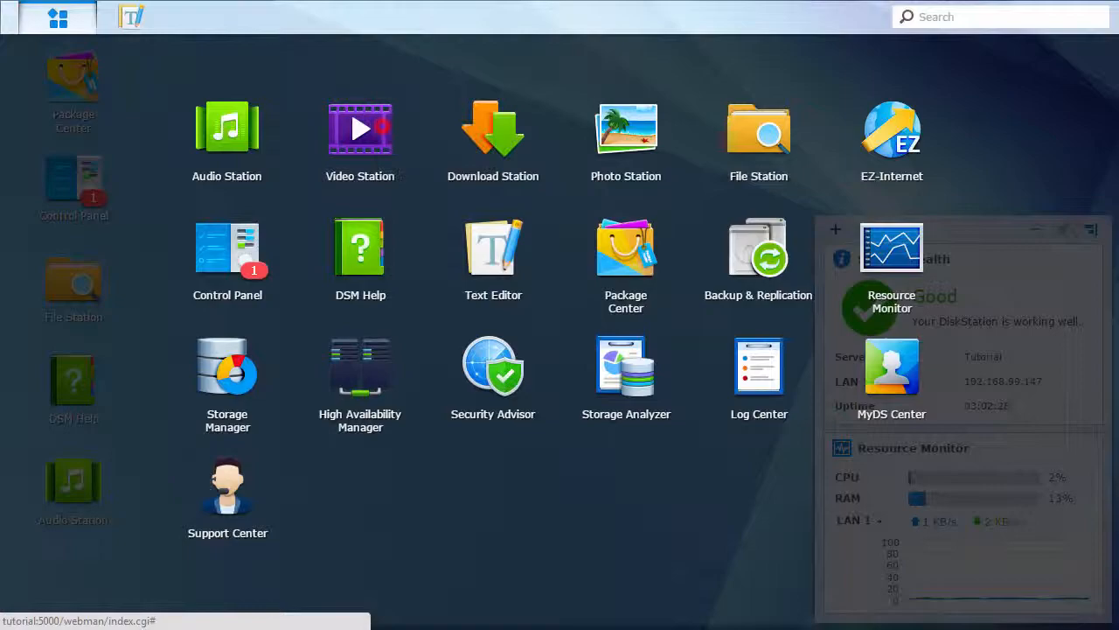
{"action": "left_click", "coordinate": [56, 17]}
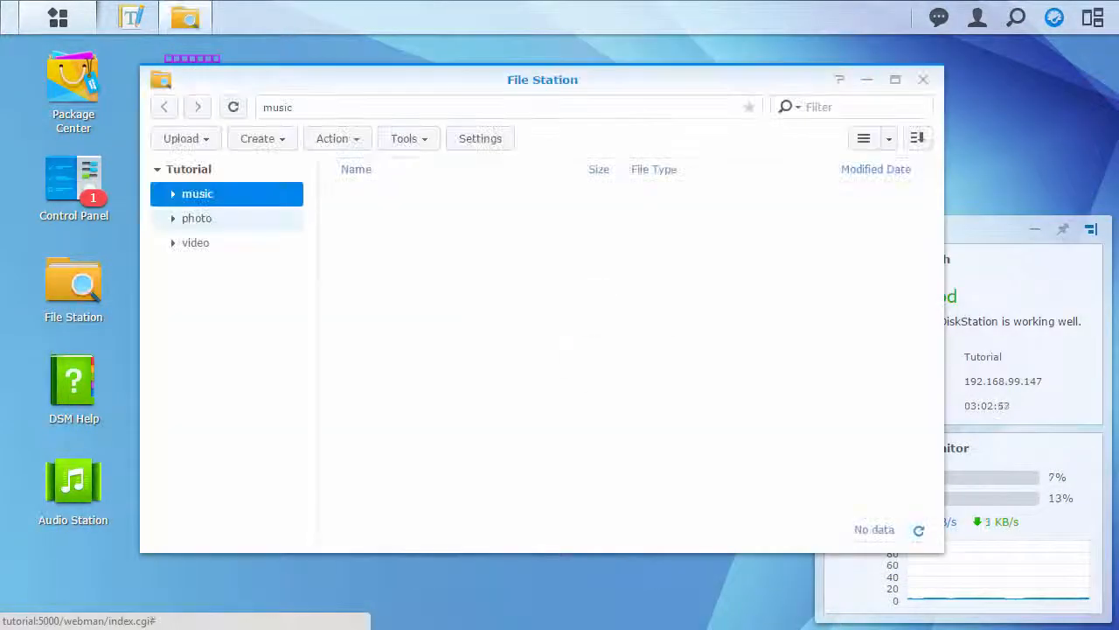
Create a desktop shortcut to the photo shared folder for the Multimedia group.
{"action": "left_click", "coordinate": [196, 216]}
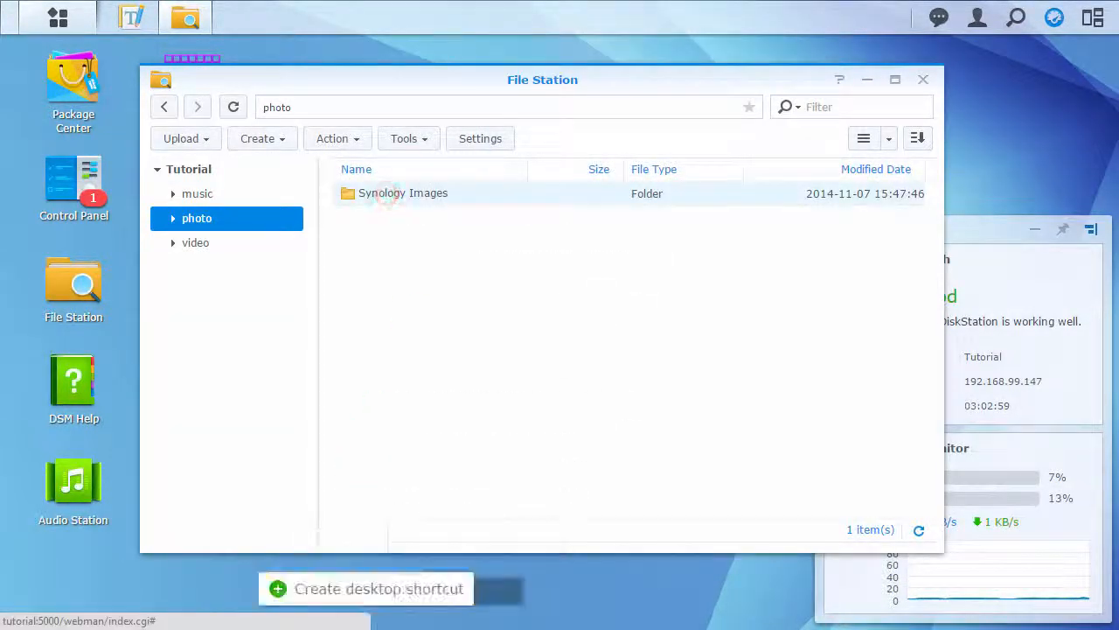
{"action": "left_click", "coordinate": [924, 81]}
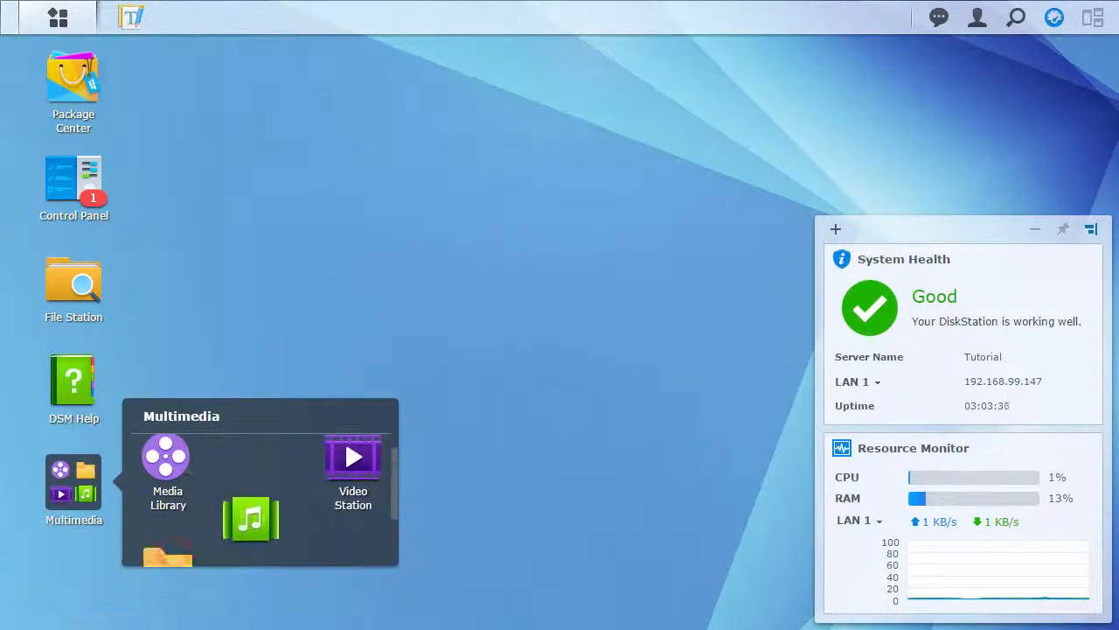
Go to Update & Restore in Control Panel to apply the pending system update.
{"action": "left_click", "coordinate": [73, 189]}
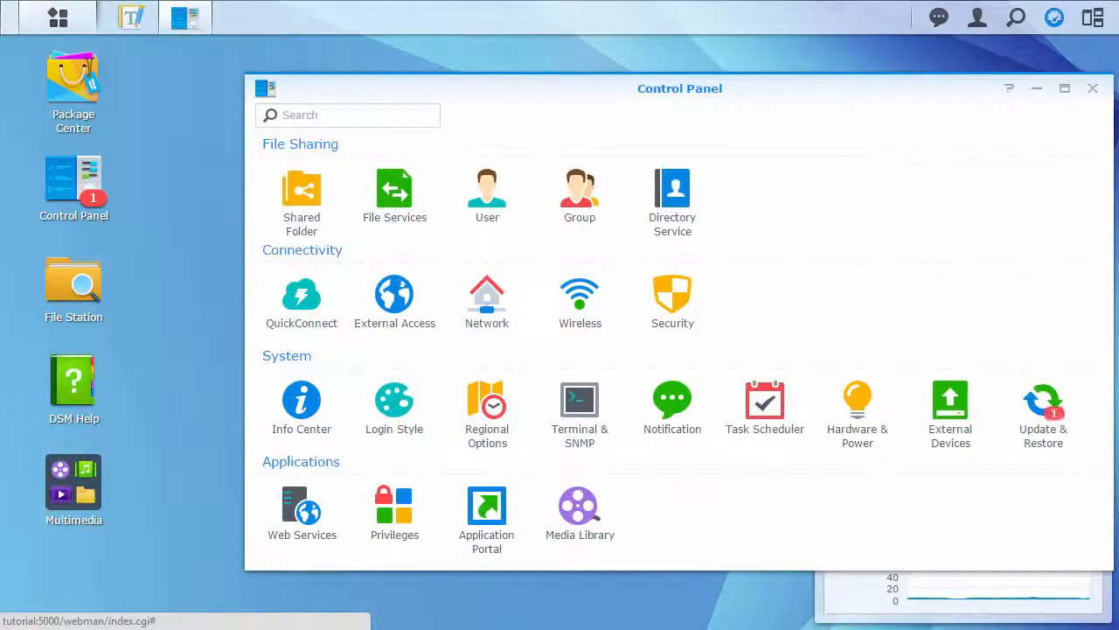
{"action": "mouse_move", "coordinate": [1043, 406]}
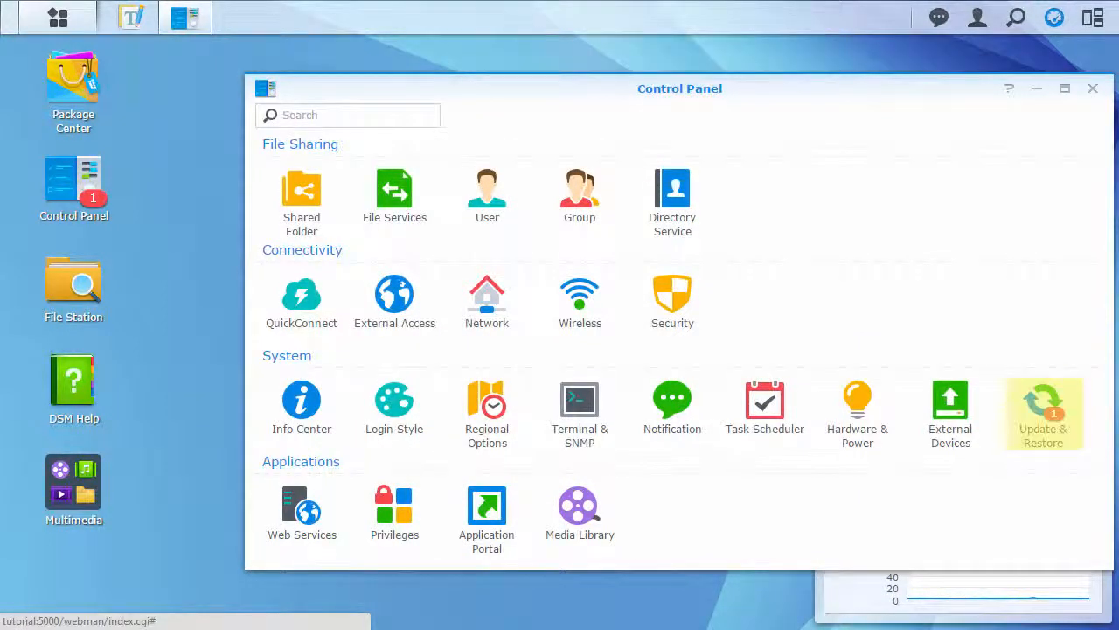
{"action": "left_click", "coordinate": [1042, 406]}
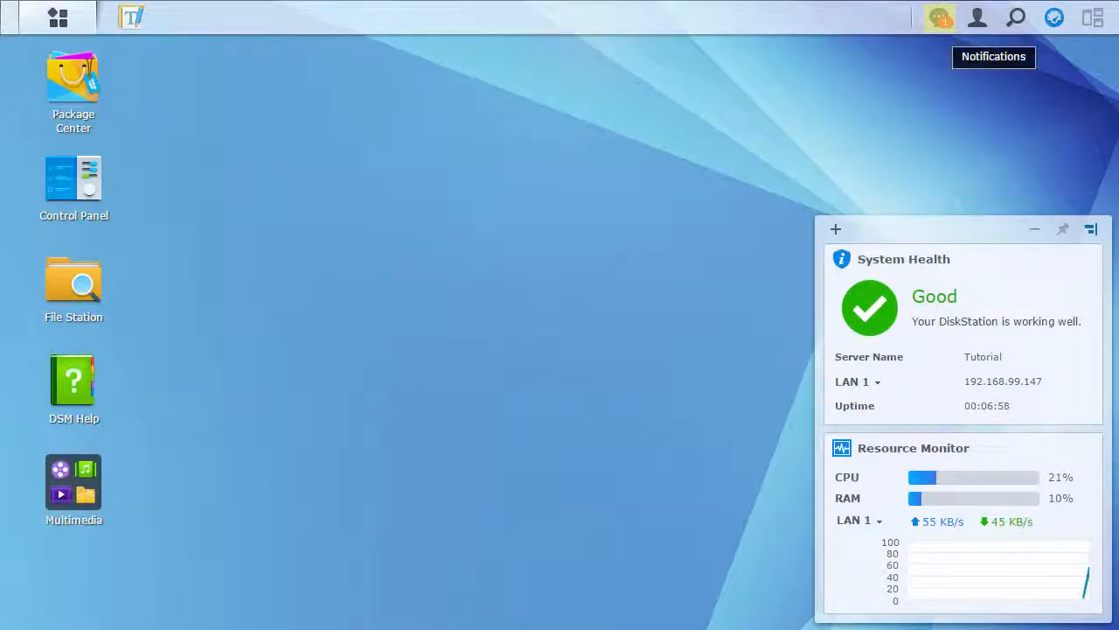
{"action": "left_click", "coordinate": [938, 17]}
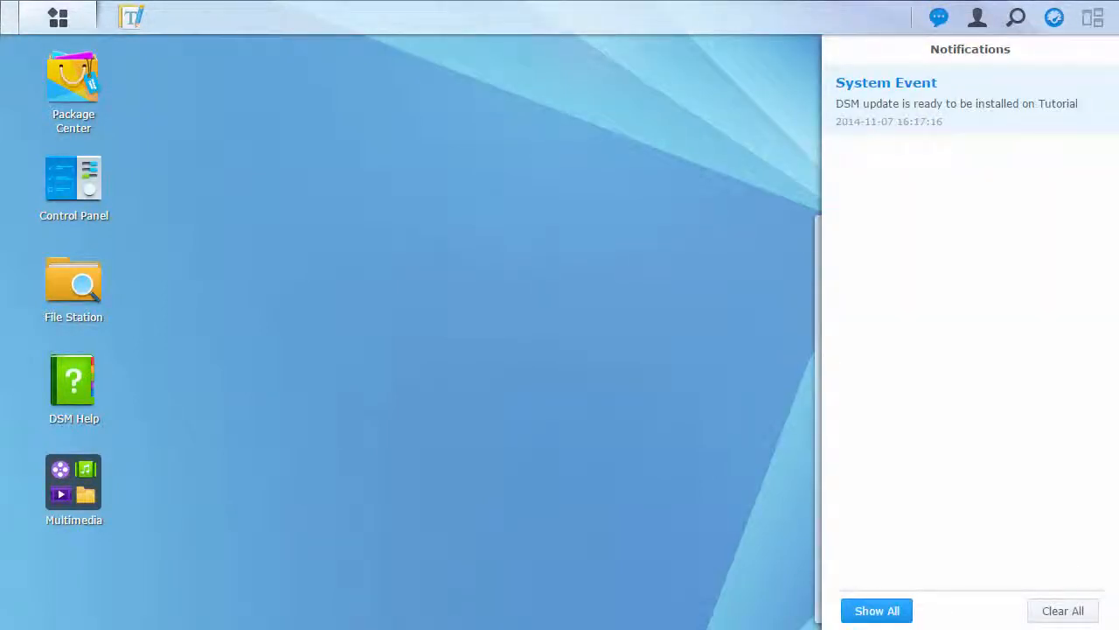
{"action": "left_click", "coordinate": [73, 78]}
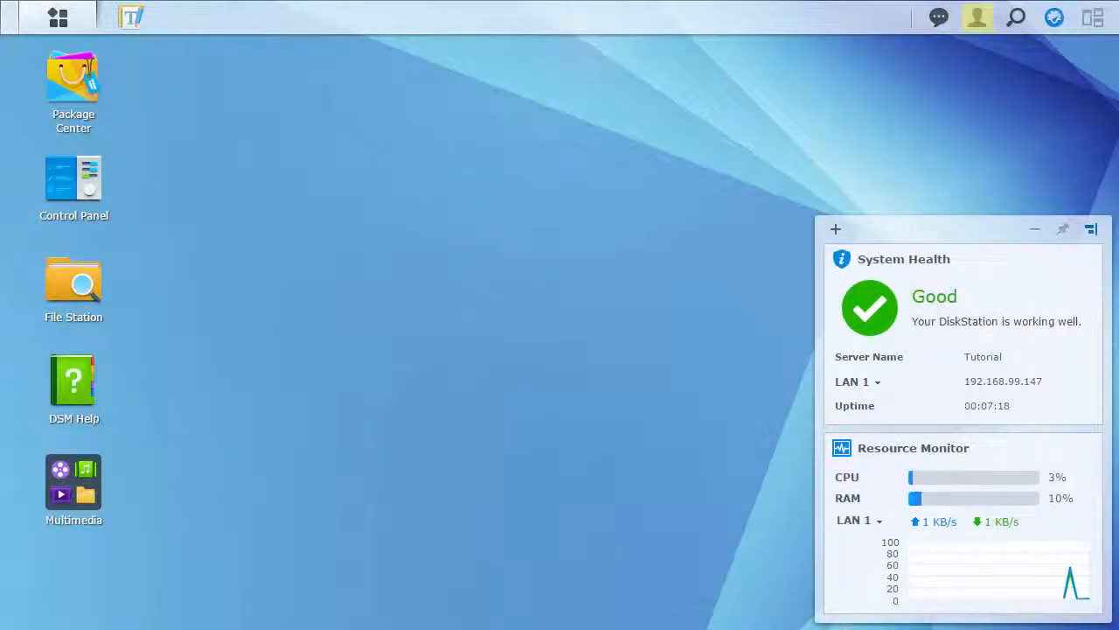
{"action": "left_click", "coordinate": [976, 18]}
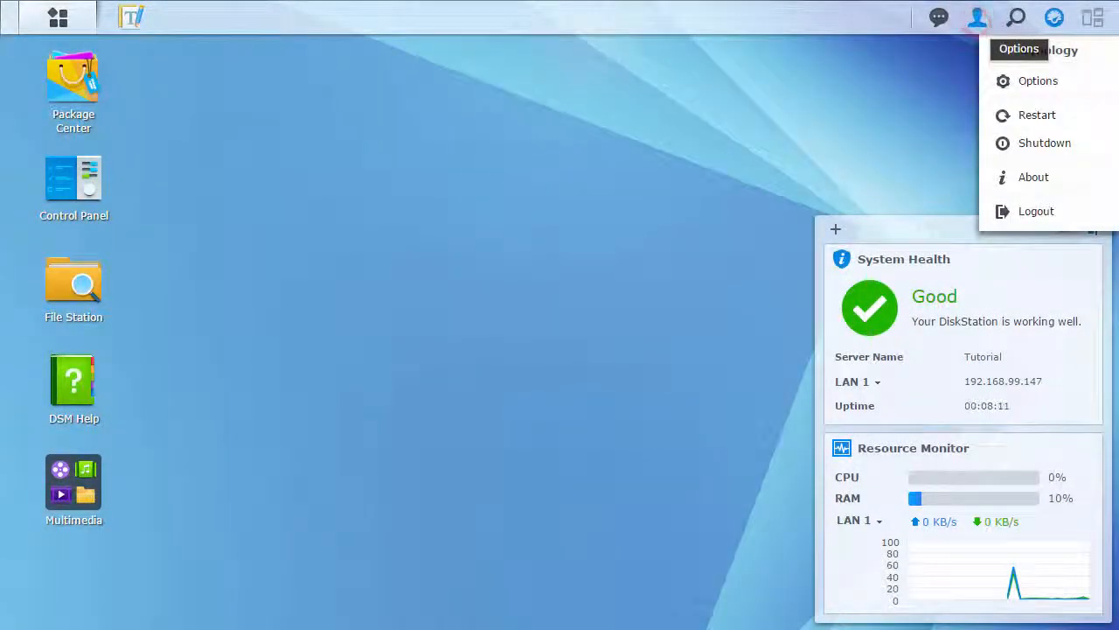
{"action": "mouse_move", "coordinate": [1037, 115]}
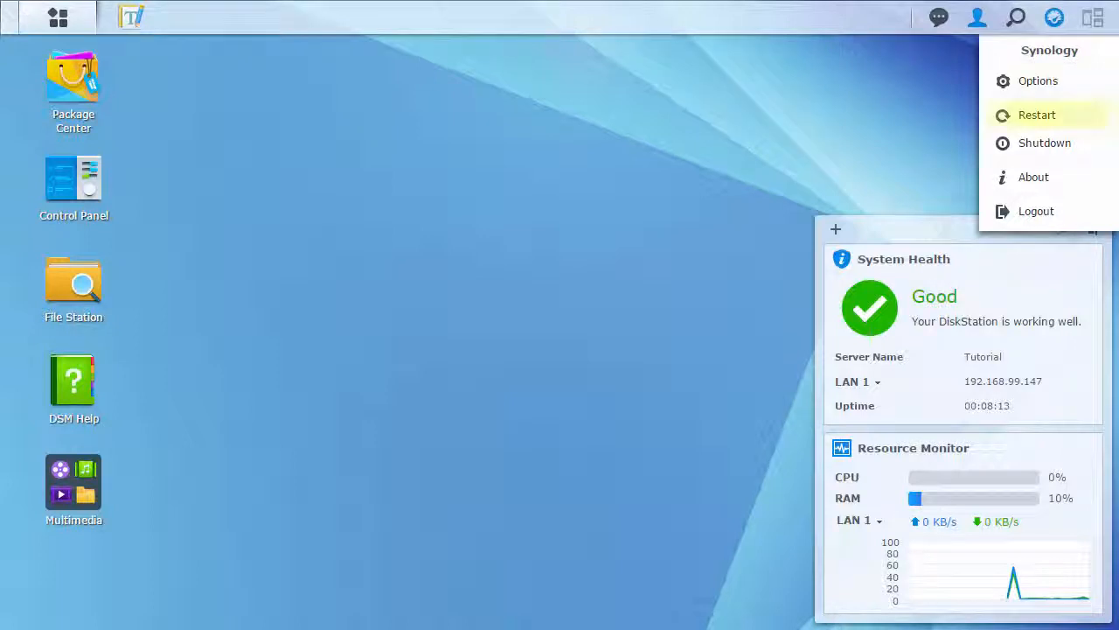
{"action": "mouse_move", "coordinate": [1035, 210]}
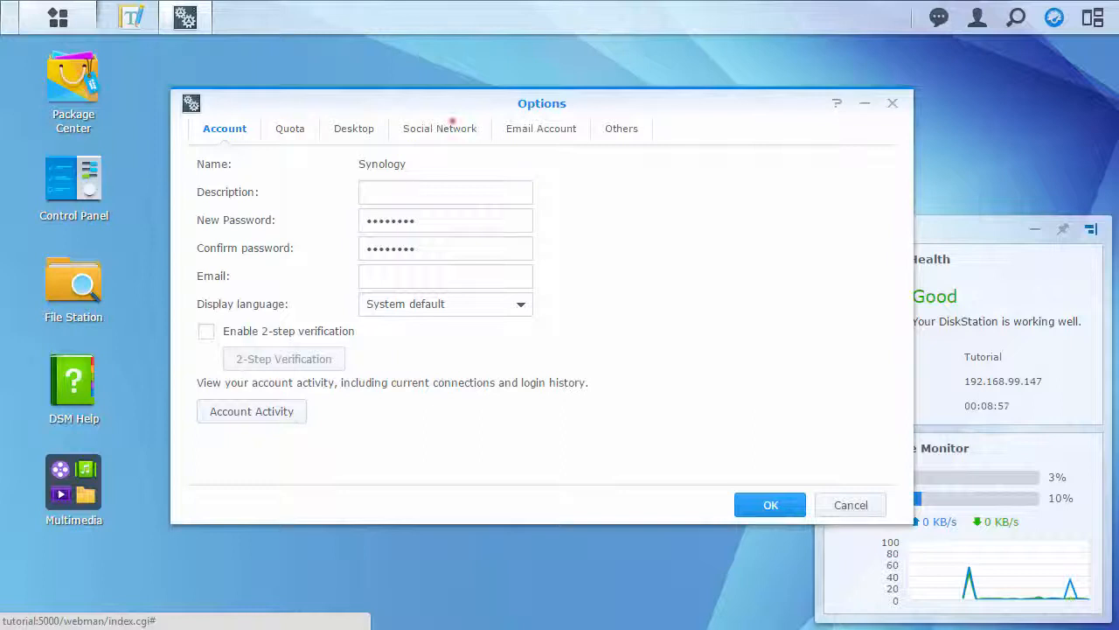
{"action": "left_click", "coordinate": [439, 129]}
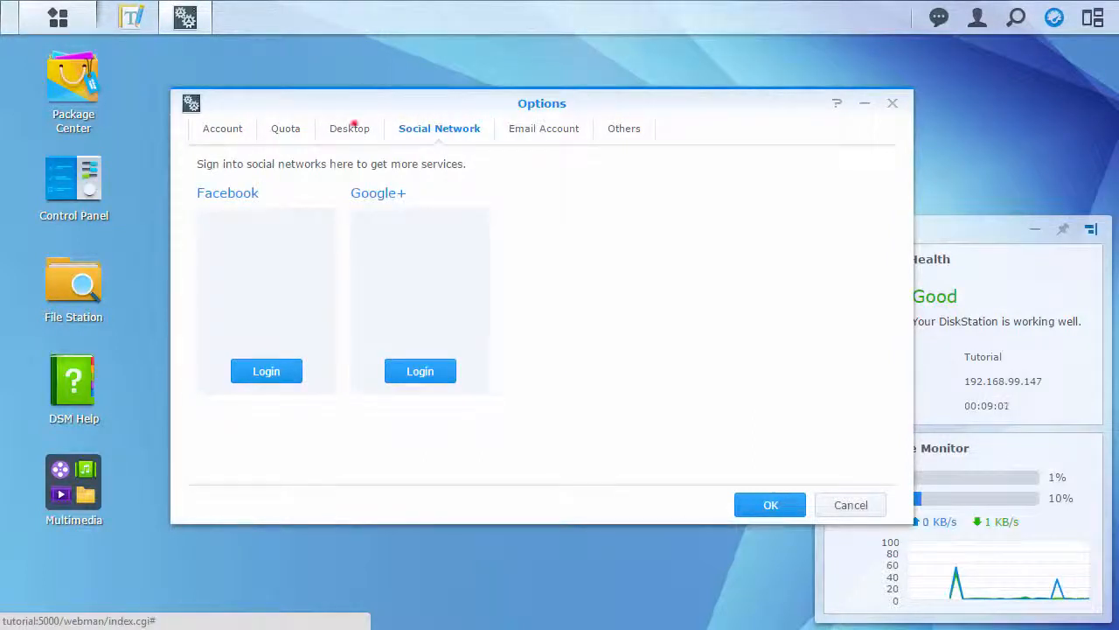
{"action": "left_click", "coordinate": [349, 129]}
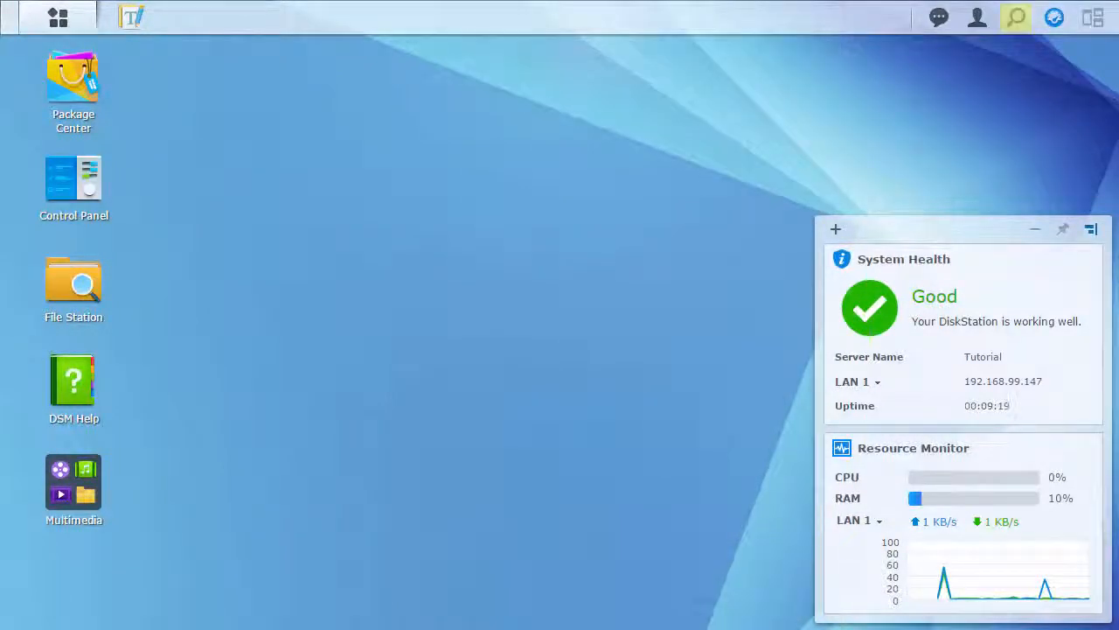
Search 'website', reach Web Services and enable Web Station hosting.
{"action": "type", "text": "w"}
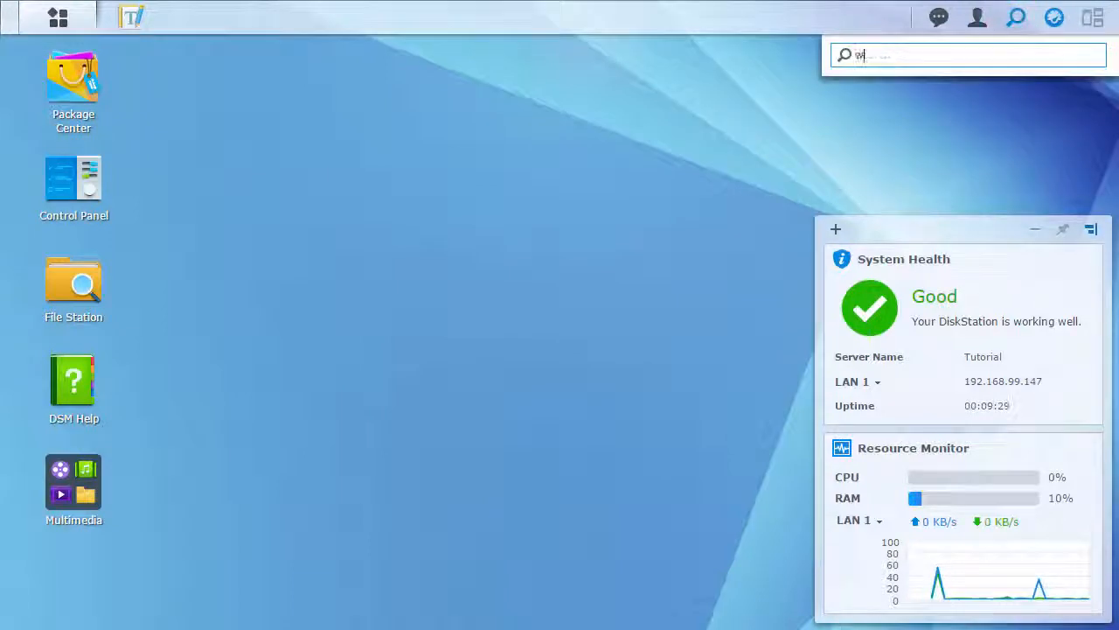
{"action": "type", "text": "website"}
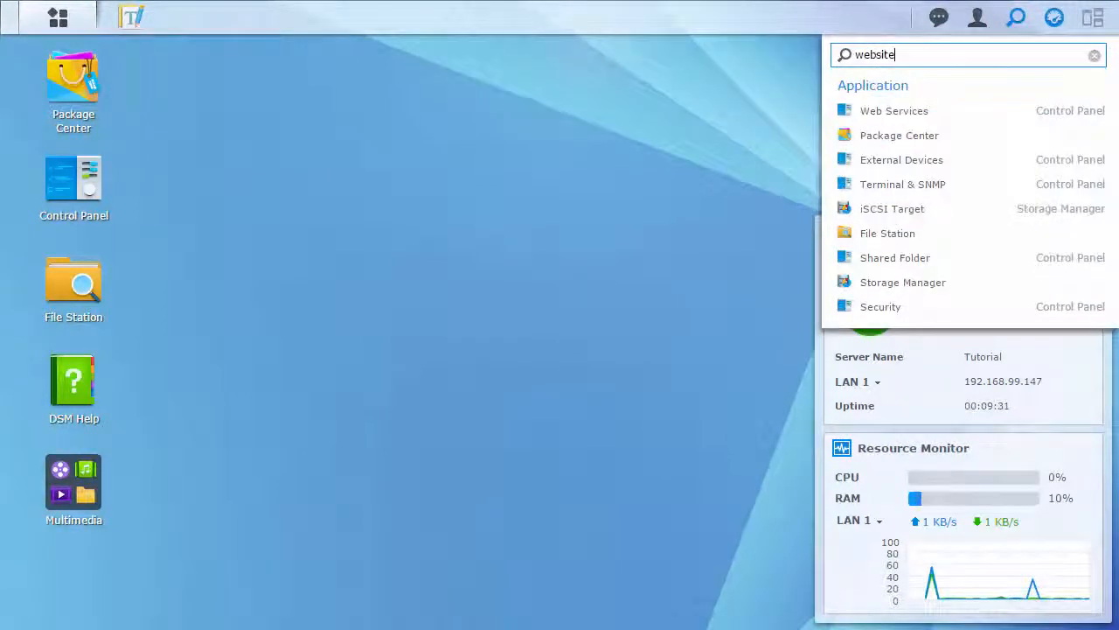
{"action": "left_click", "coordinate": [894, 110]}
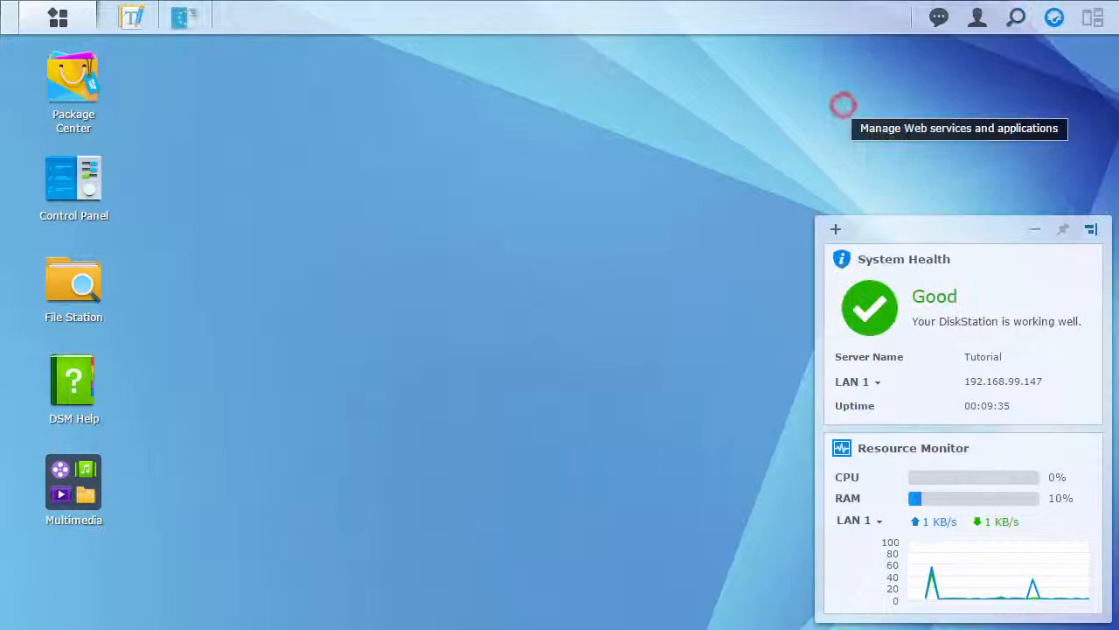
{"action": "left_click", "coordinate": [843, 105]}
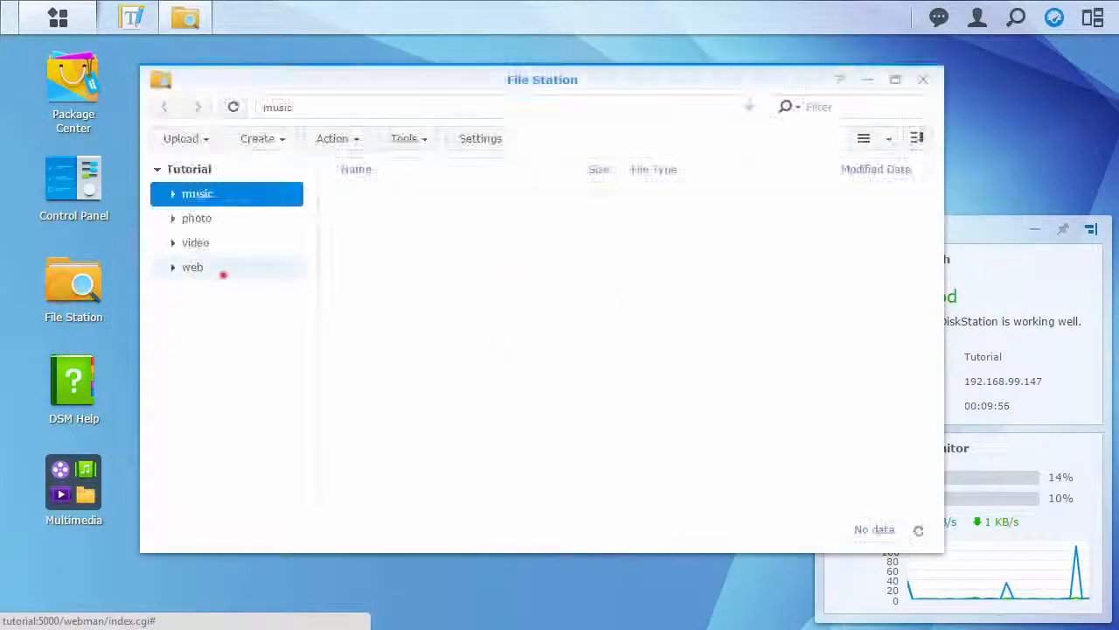
Inspect the new web shared folder in File Station.
{"action": "left_click", "coordinate": [924, 81]}
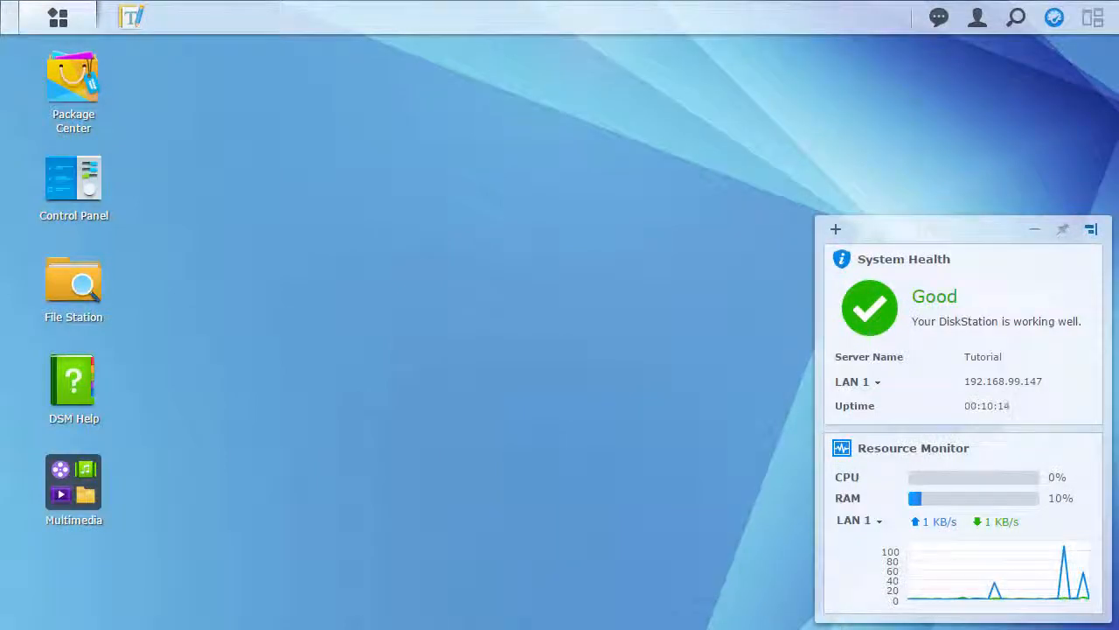
Add the Storage widget showing Volume 1 usage, then hide the widget panel.
{"action": "left_click", "coordinate": [1053, 18]}
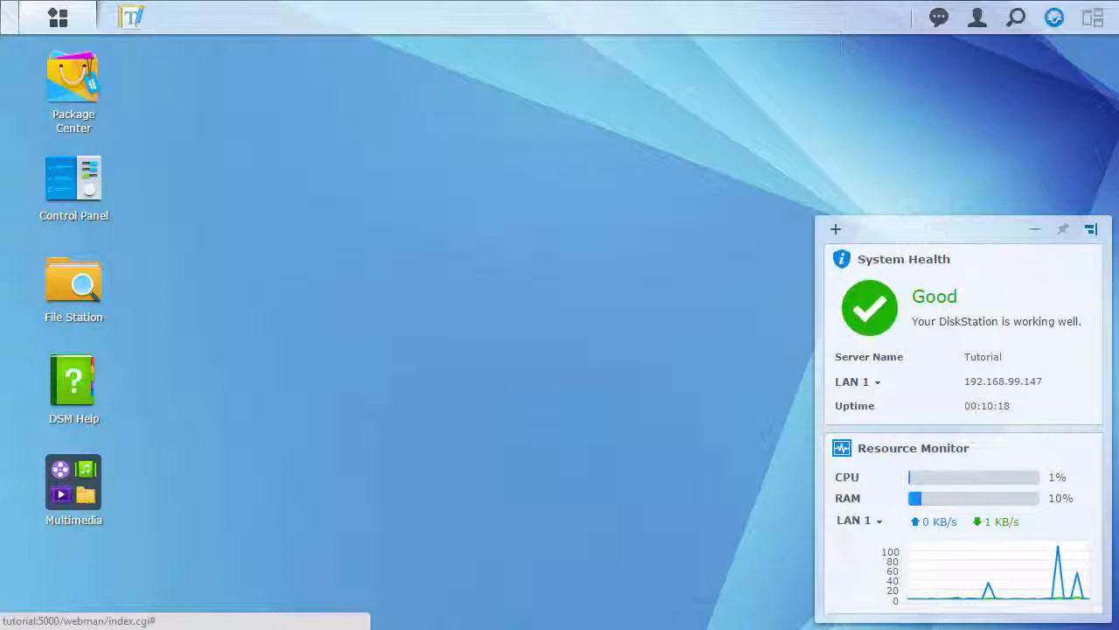
{"action": "left_click", "coordinate": [836, 229]}
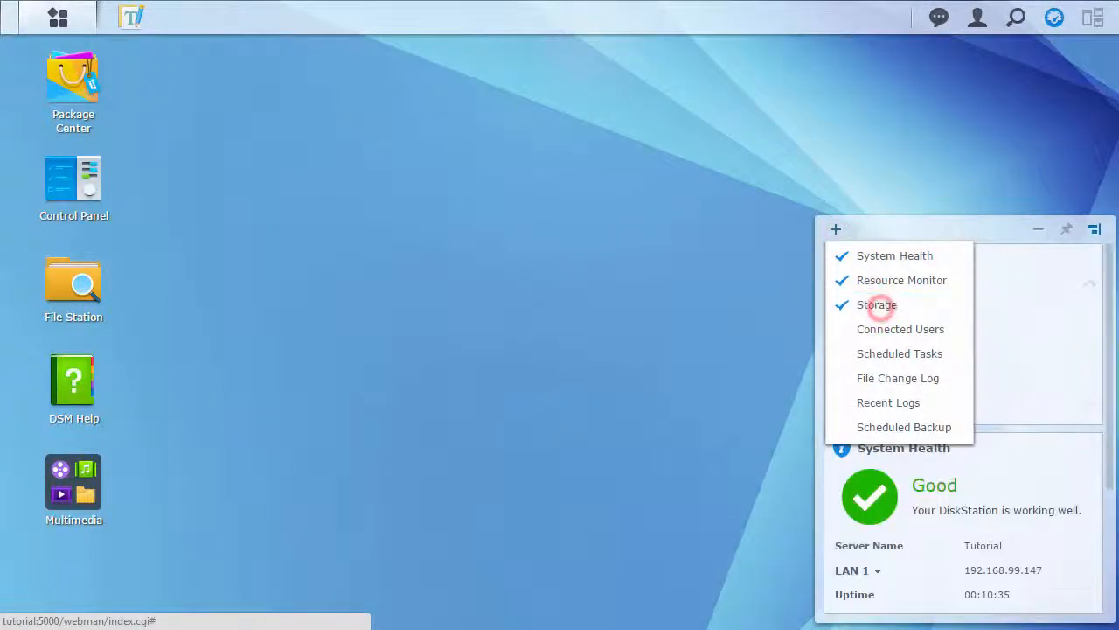
{"action": "left_click", "coordinate": [896, 256]}
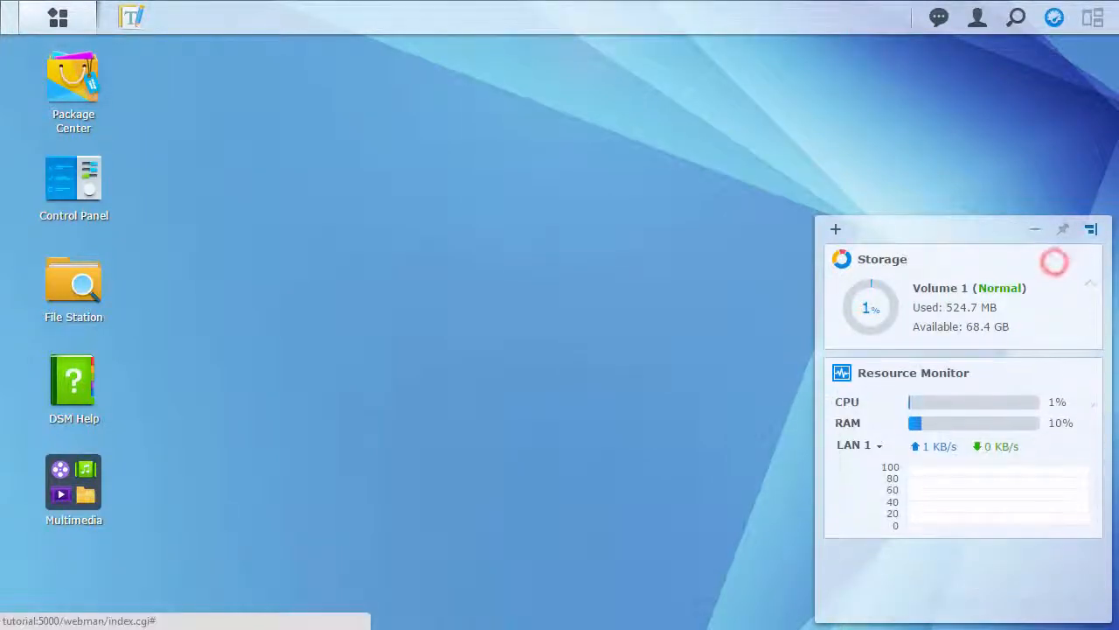
{"action": "left_click", "coordinate": [1091, 18]}
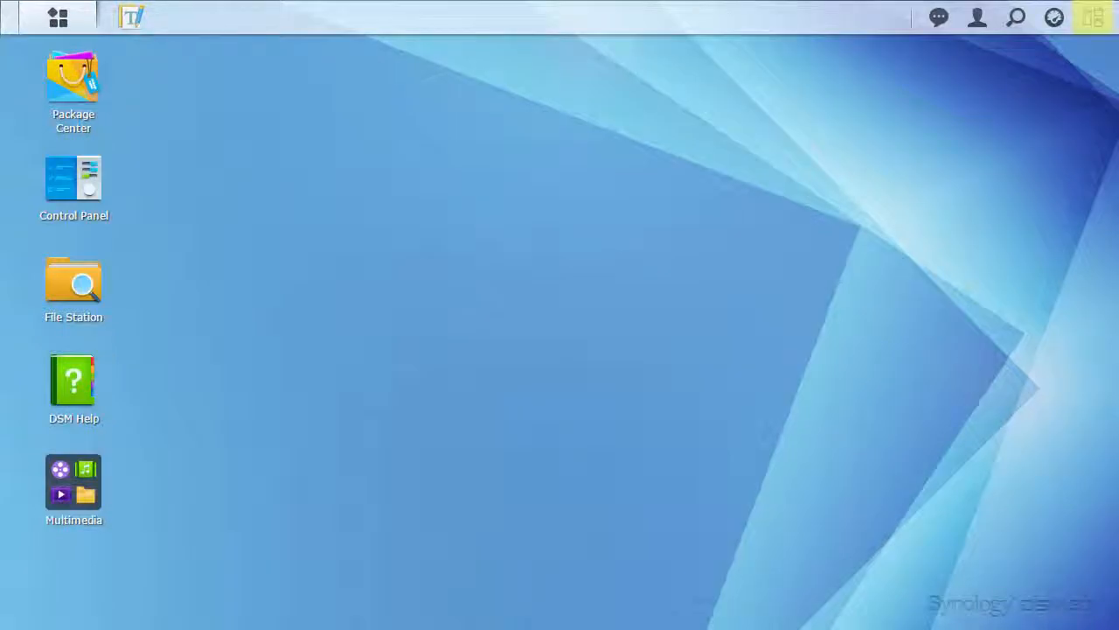
Launch Package Center and Control Panel, then minimise all windows via Show Desktop.
{"action": "double_click", "coordinate": [74, 79]}
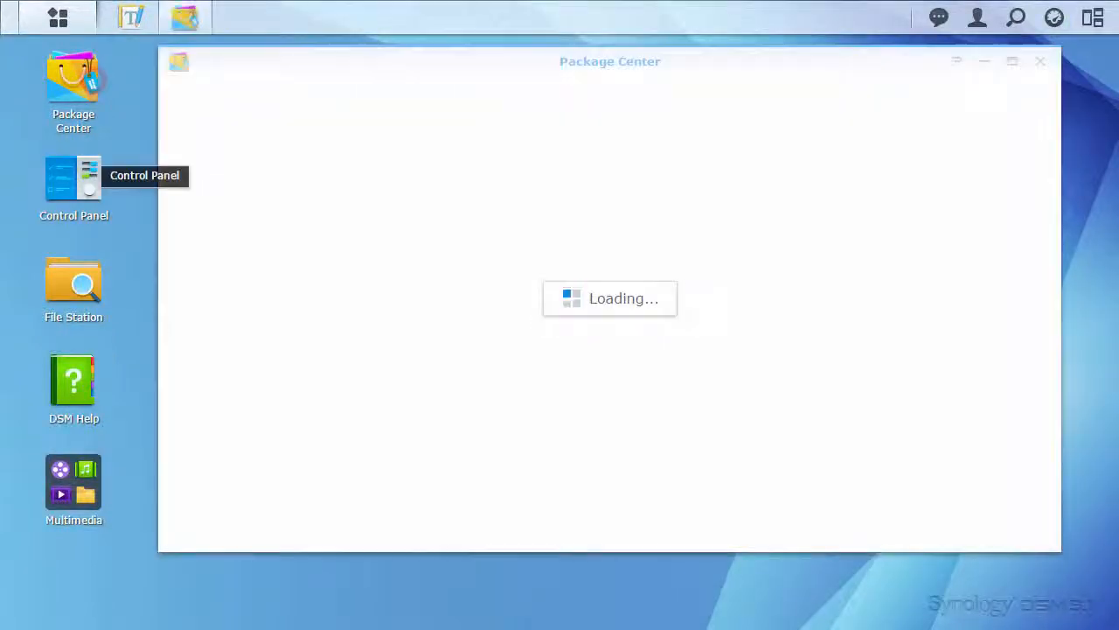
{"action": "left_click", "coordinate": [73, 280]}
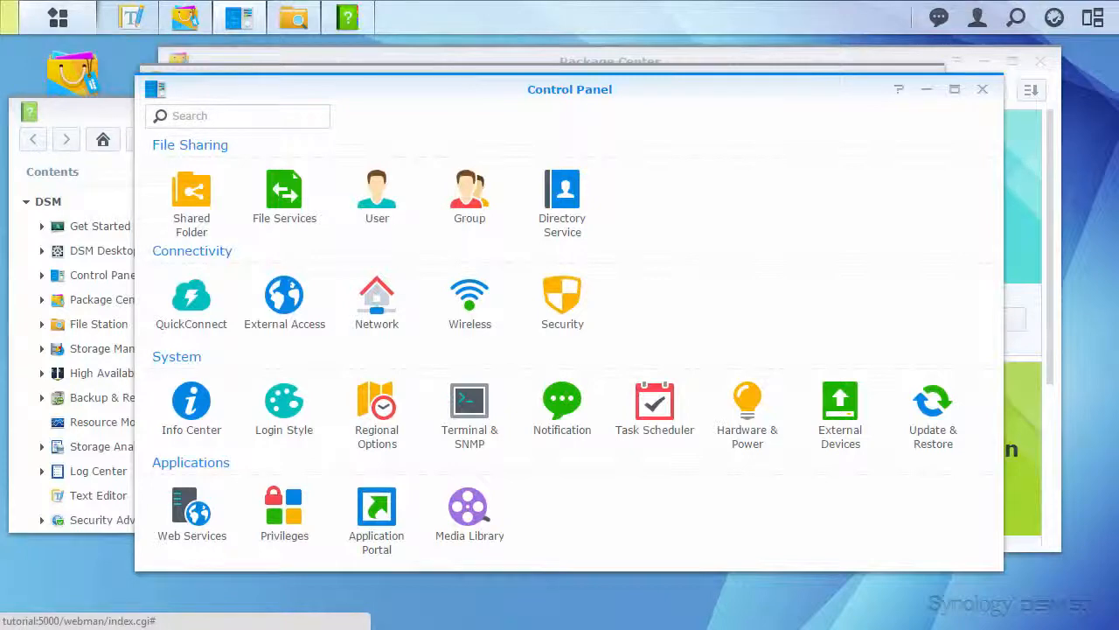
{"action": "mouse_move", "coordinate": [58, 17]}
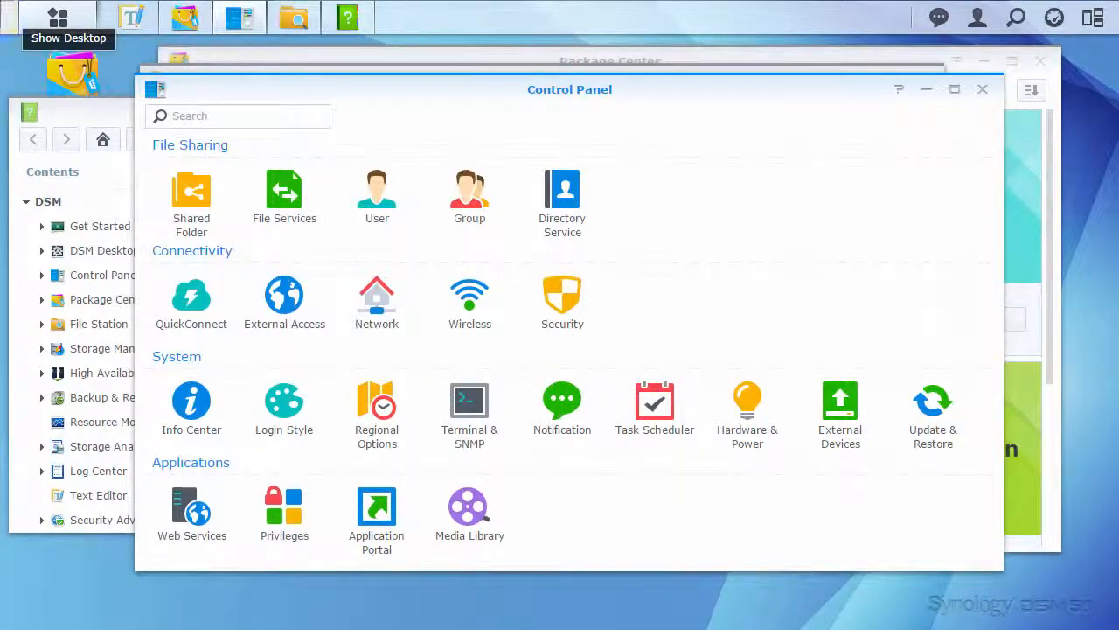
{"action": "left_click", "coordinate": [58, 17]}
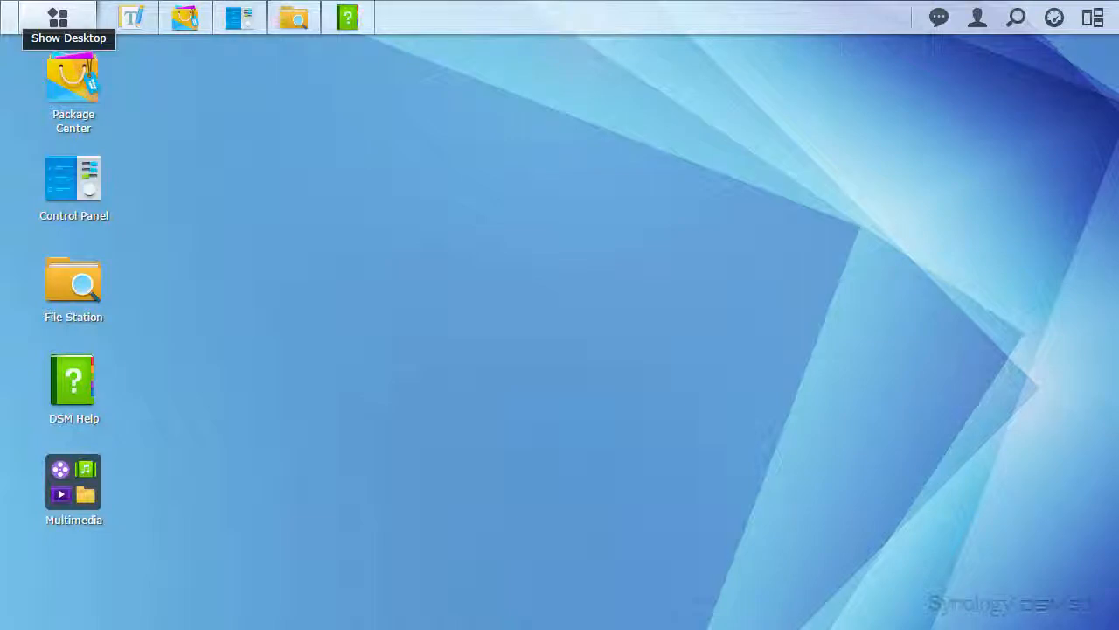